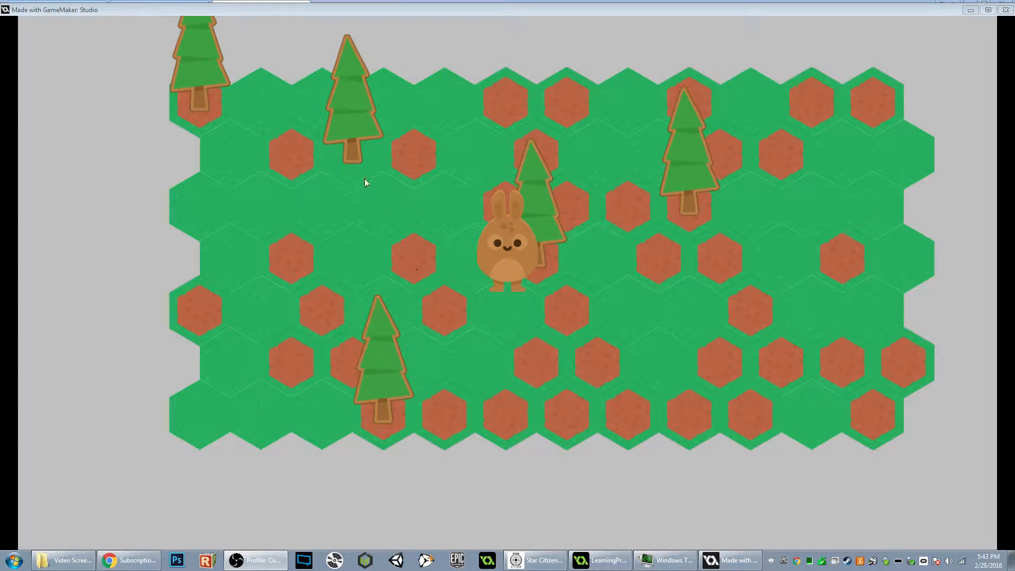
{"action": "mouse_move", "coordinate": [580, 214]}
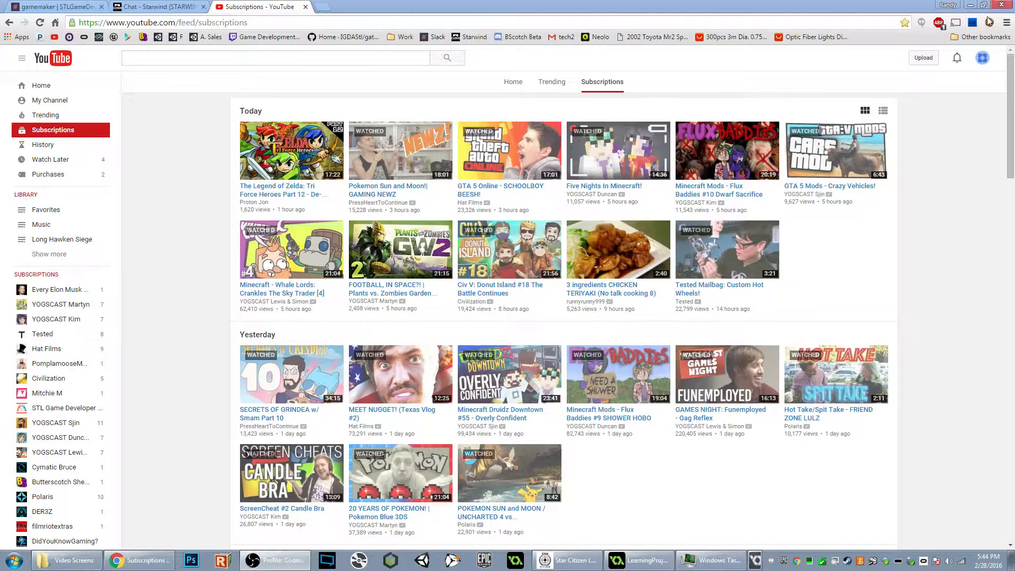
Step: Swap the +3/-3 offsets on Globals' top, bottom, left and right bounds, then rerun the game
{"action": "left_click", "coordinate": [652, 560]}
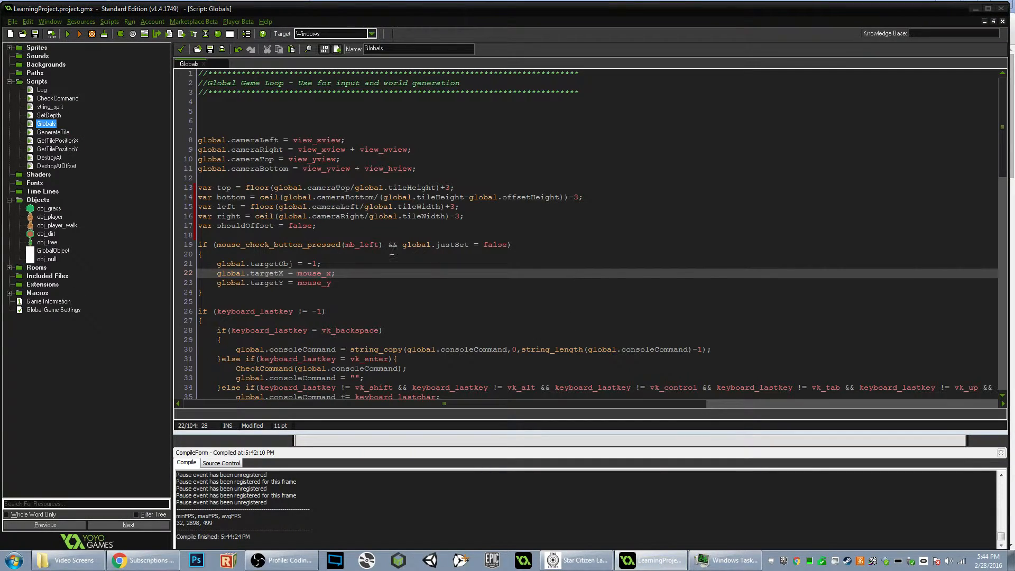
{"action": "left_click", "coordinate": [447, 188]}
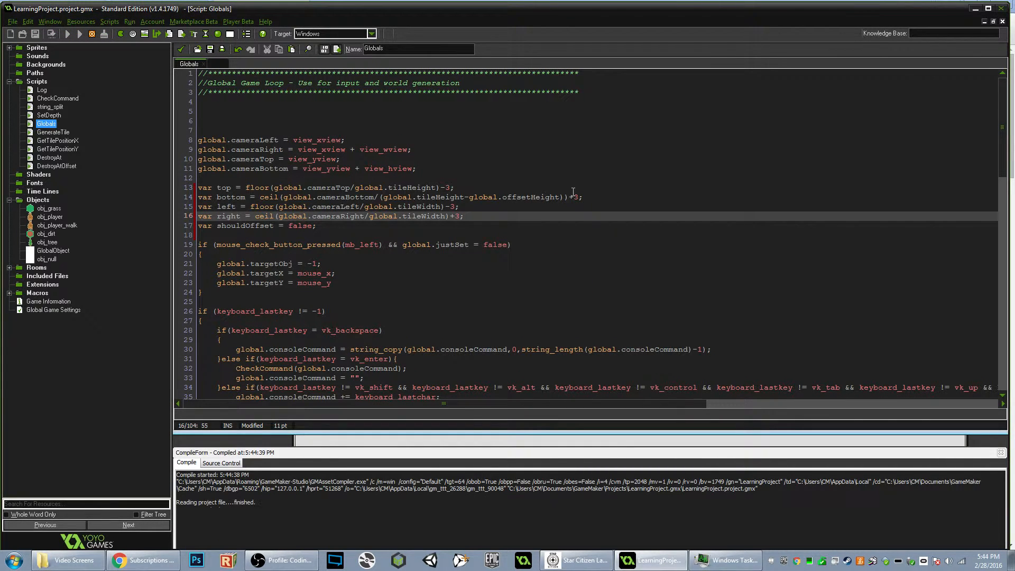
{"action": "left_click", "coordinate": [78, 34]}
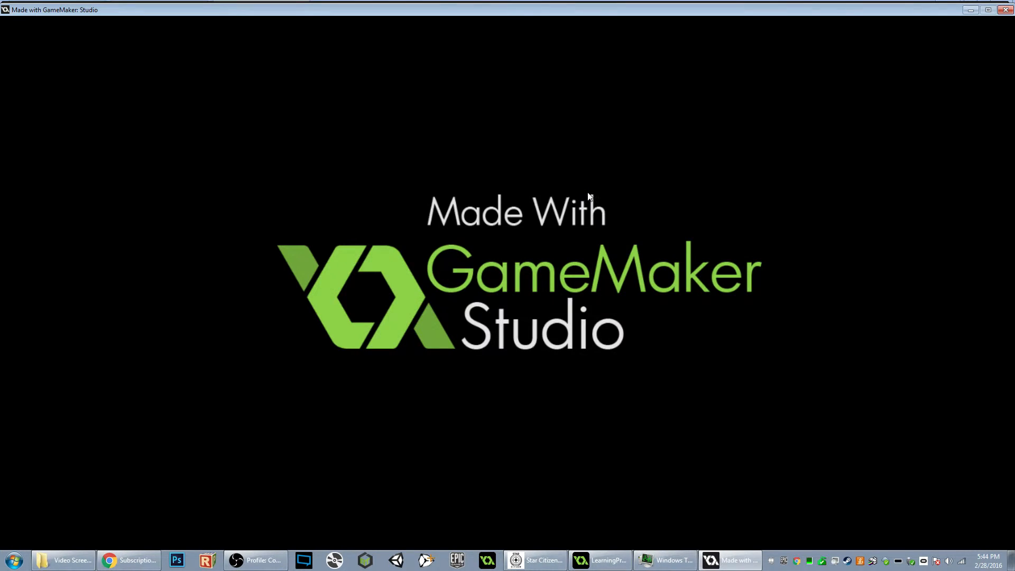